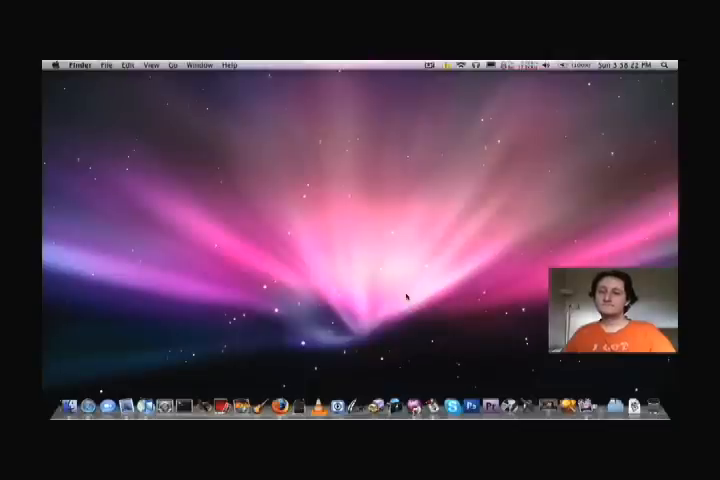
Open the OSInstall.mpkg package from the Mac OS X install DVD.
click(621, 63)
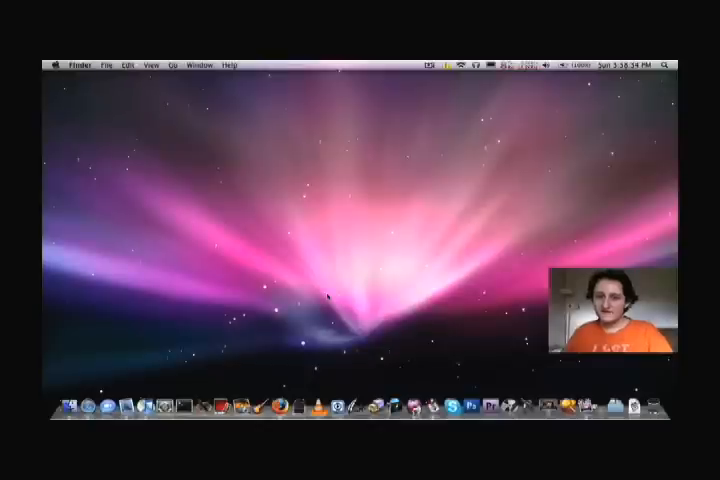
mouse_move(322, 235)
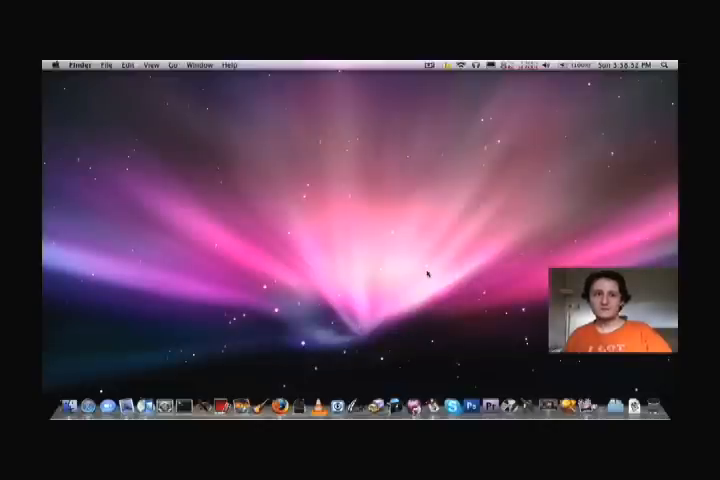
mouse_move(305, 245)
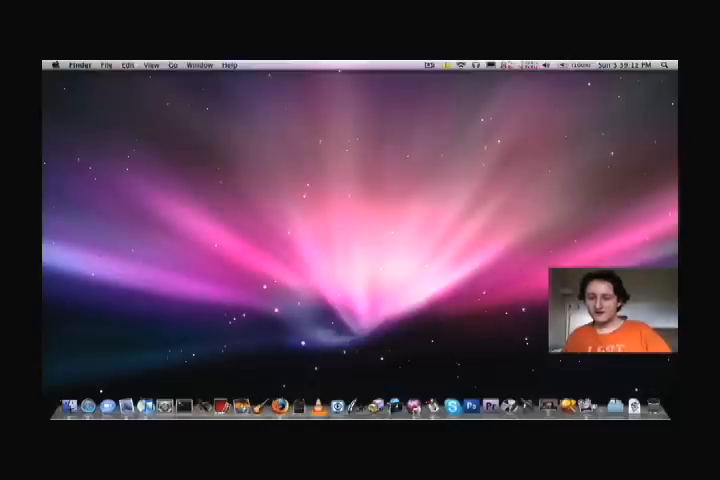
mouse_move(400, 273)
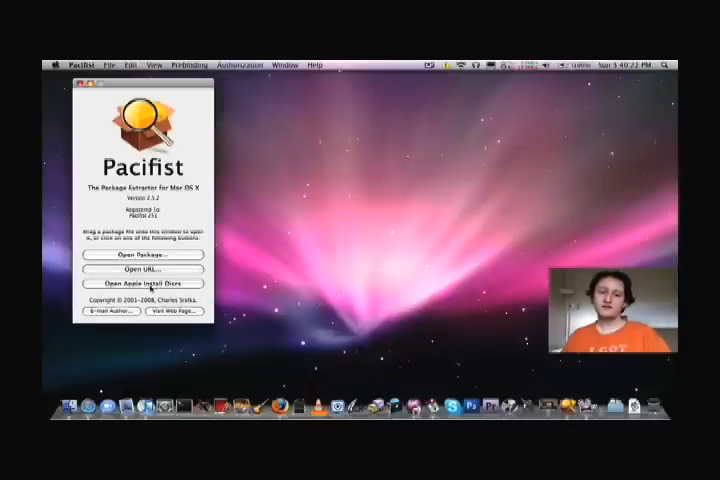
click(142, 283)
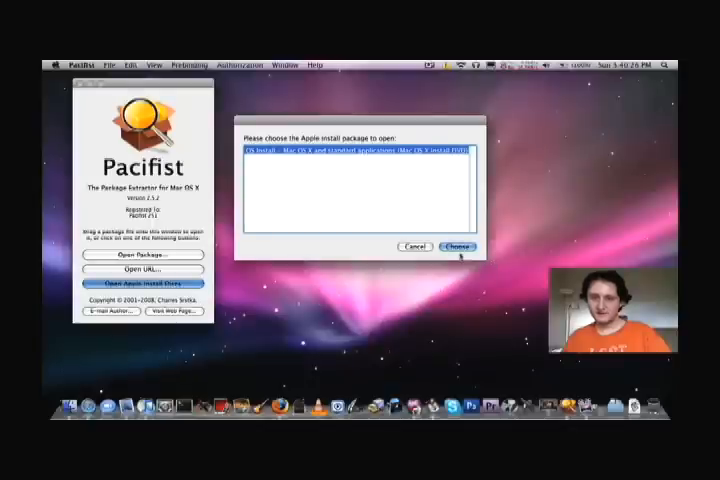
click(455, 247)
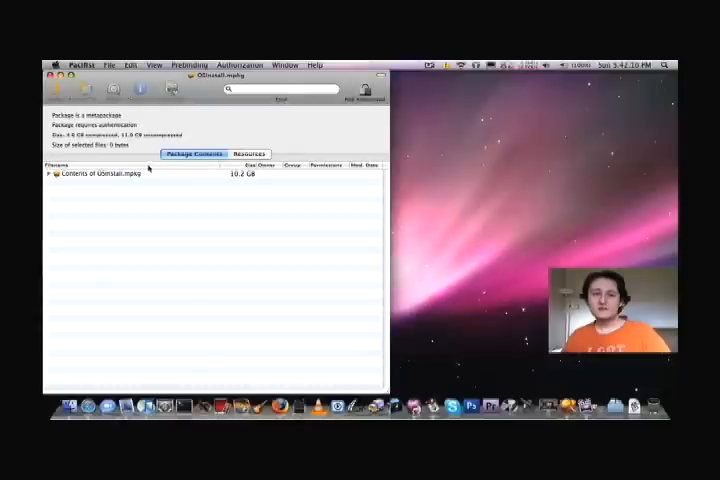
Expand Contents of OSInstall.mpkg to list EssentialSystemSoftware, AdditionalFonts and X11User.
click(100, 174)
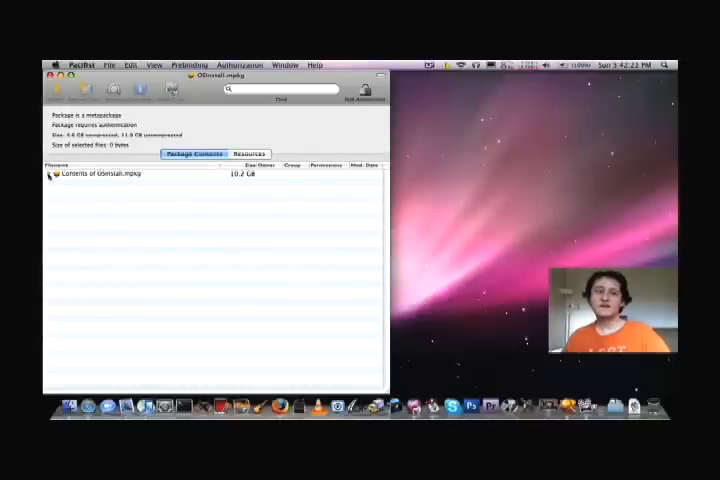
click(51, 173)
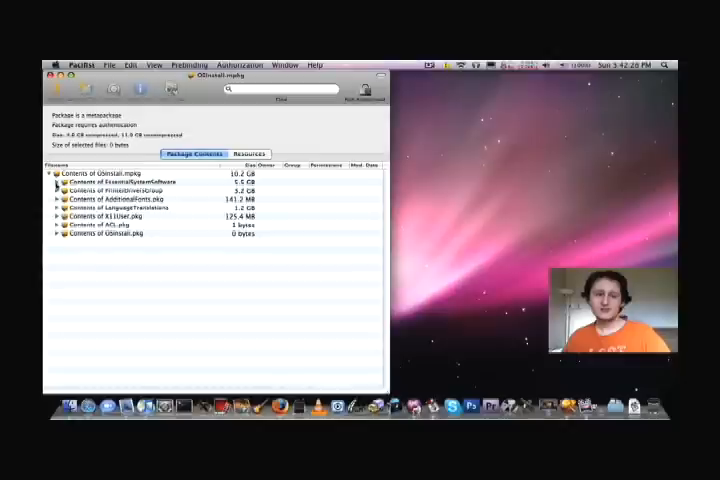
mouse_move(203, 291)
text(intro)
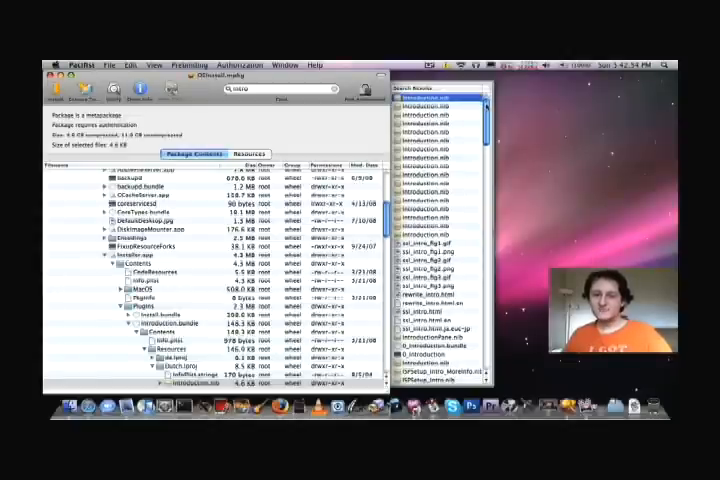
Select intro.mov and intro-sound.mp3 in the search results for extraction.
scroll(down, 3)
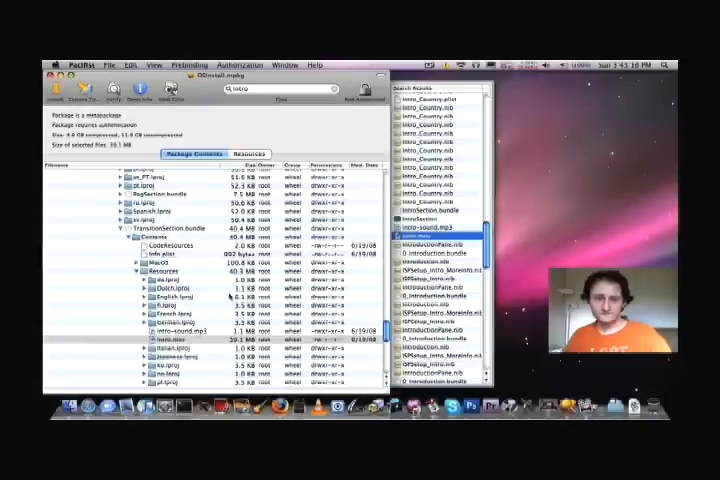
click(180, 343)
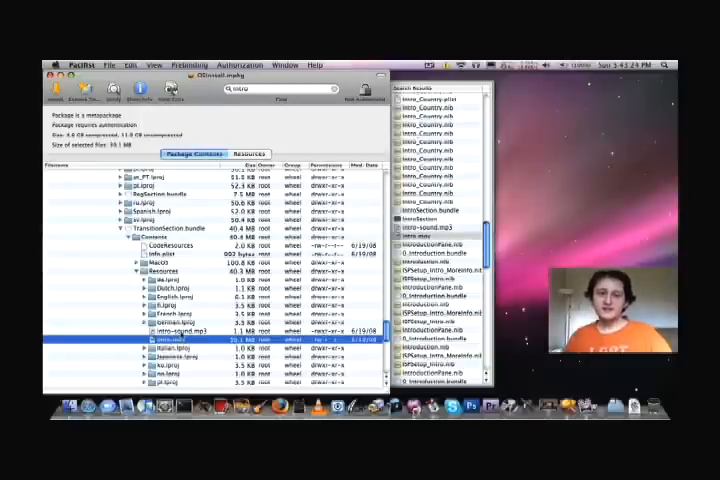
click(175, 331)
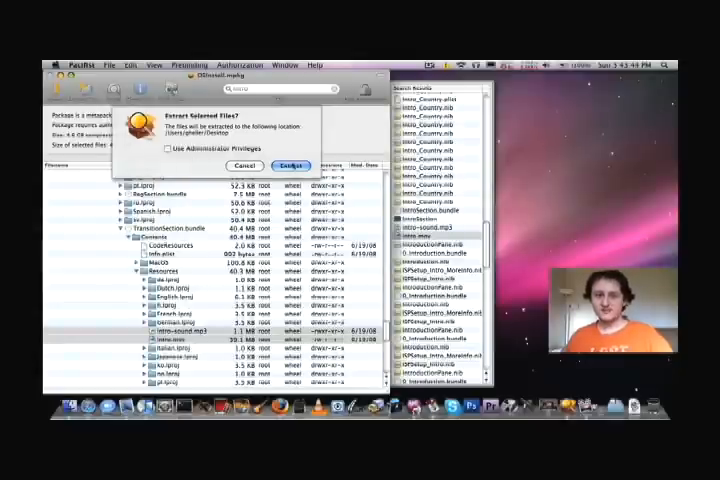
Extract intro.mov and intro-sound.mp3 to the Desktop and select them there.
click(290, 165)
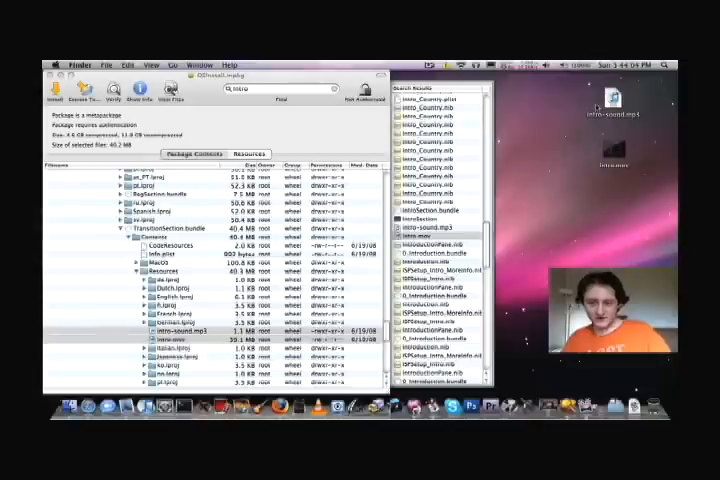
click(611, 105)
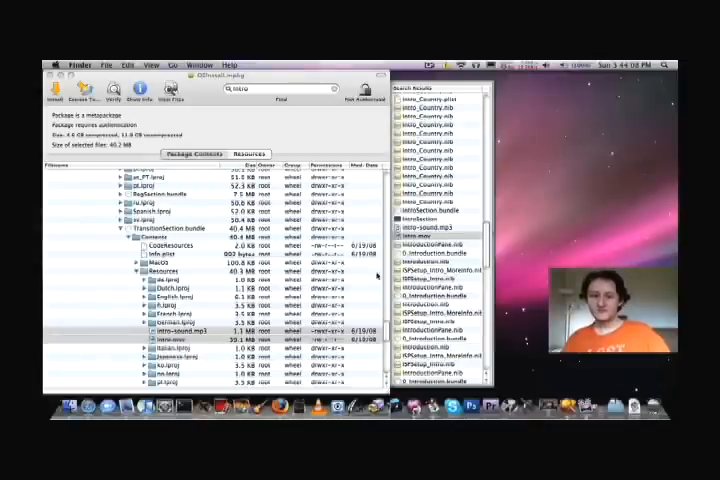
Return to the Pacifist package window to choose an extraction destination.
click(175, 329)
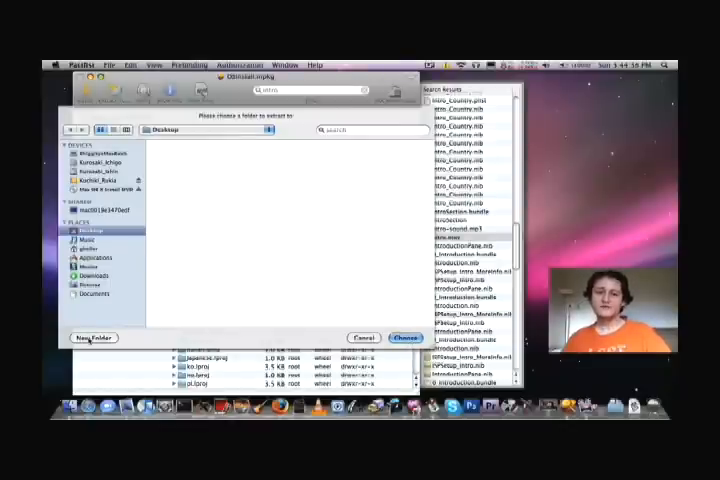
Create an IntroFiles folder on the Desktop and choose it as the destination.
click(92, 337)
text(IntroFu)
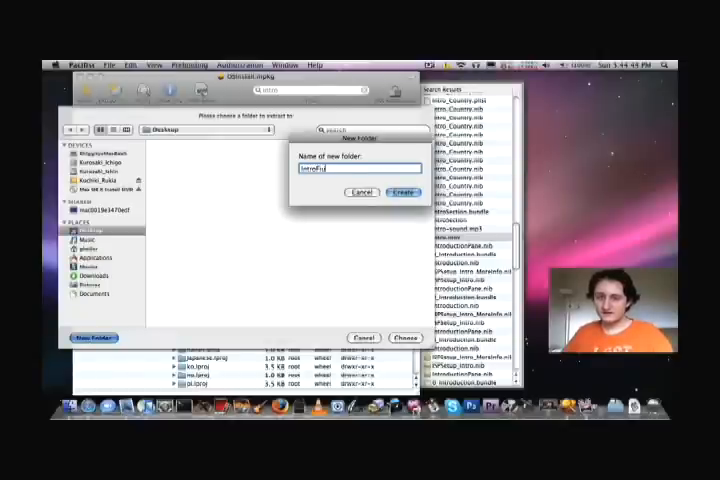
click(403, 192)
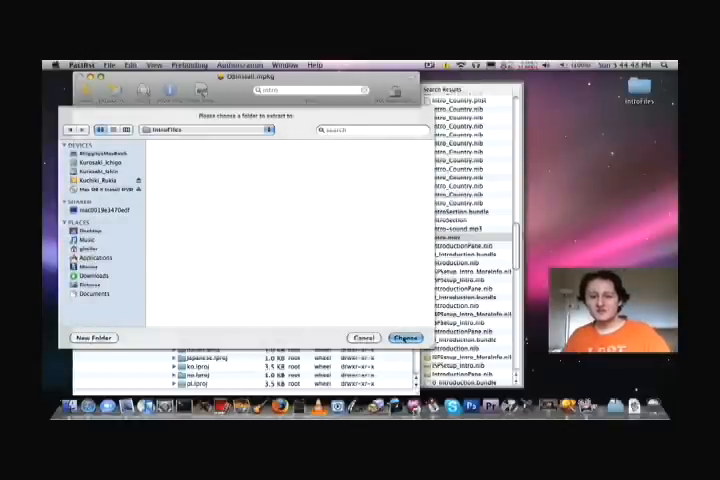
click(403, 338)
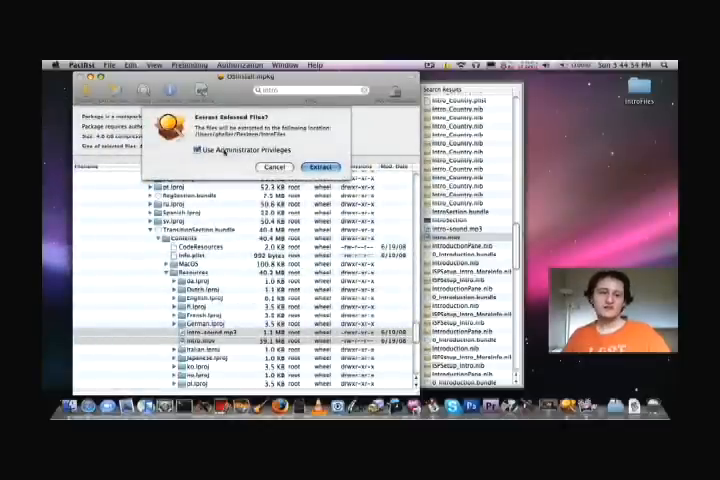
Extract the intro files into IntroFiles with Use Administrator Privileges unchecked.
click(199, 150)
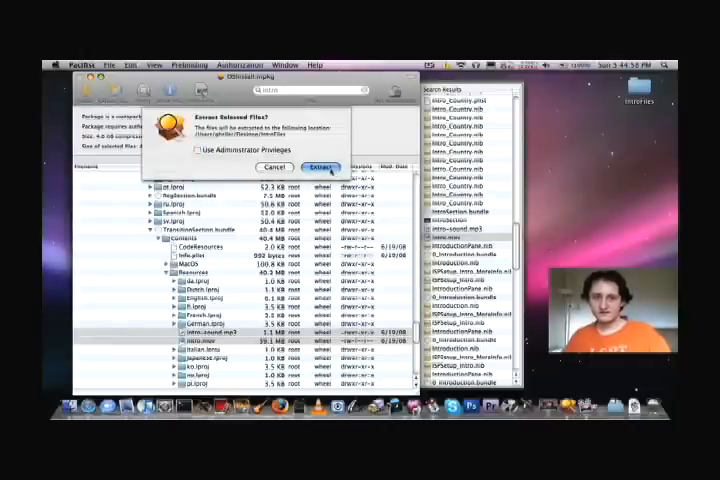
click(320, 166)
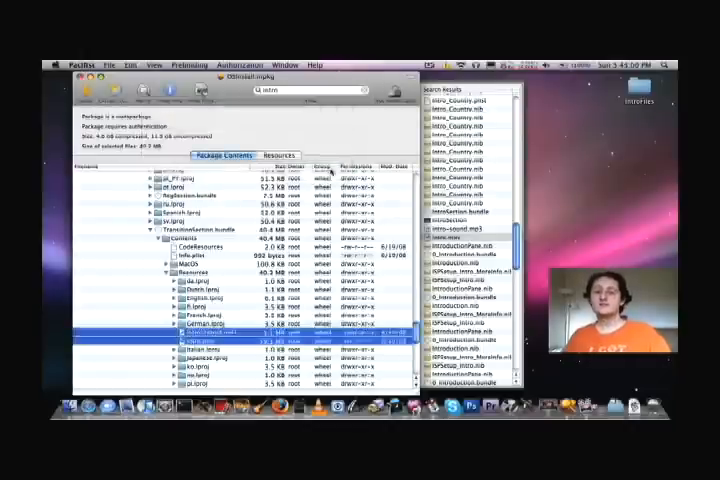